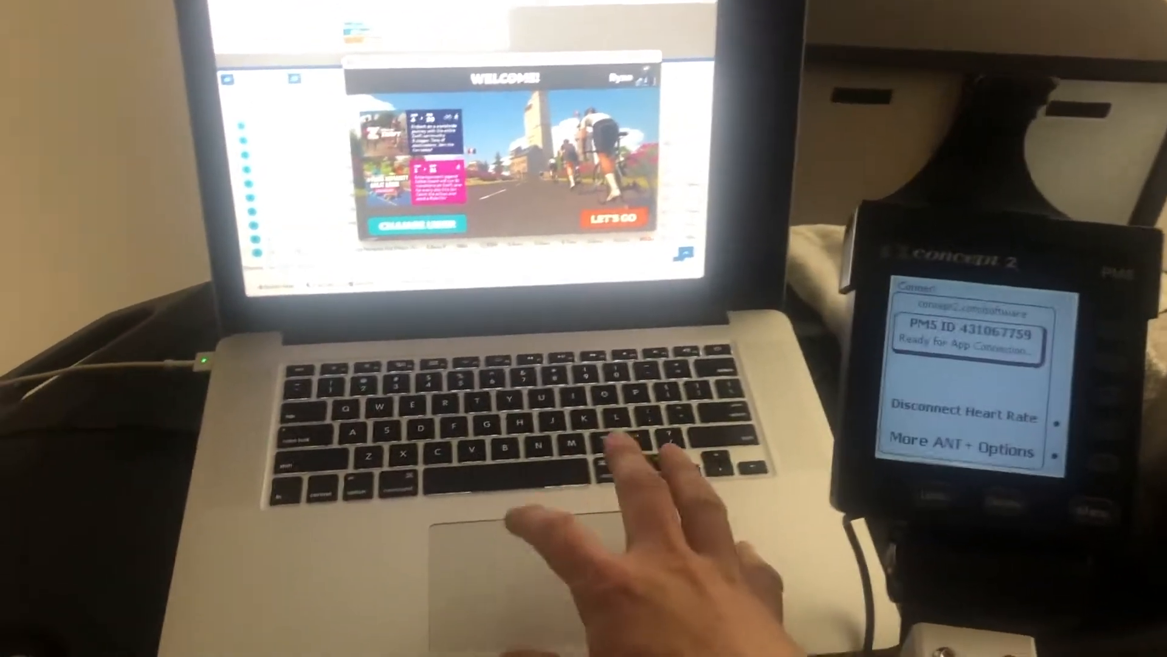
# Pass Zwift's Welcome screen to reach ride setup with Watopia and paired Concept2 devices.
pyautogui.click(613, 220)
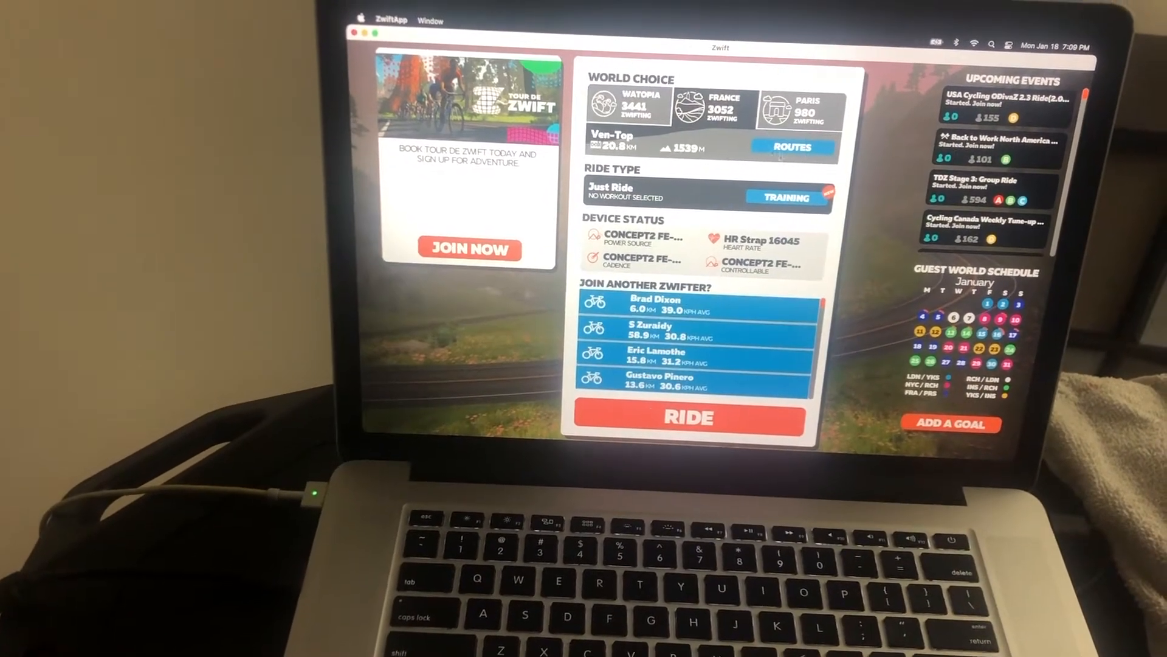
# Choose the 20.8 km Ven-Top route from the Watopia route list.
pyautogui.click(792, 146)
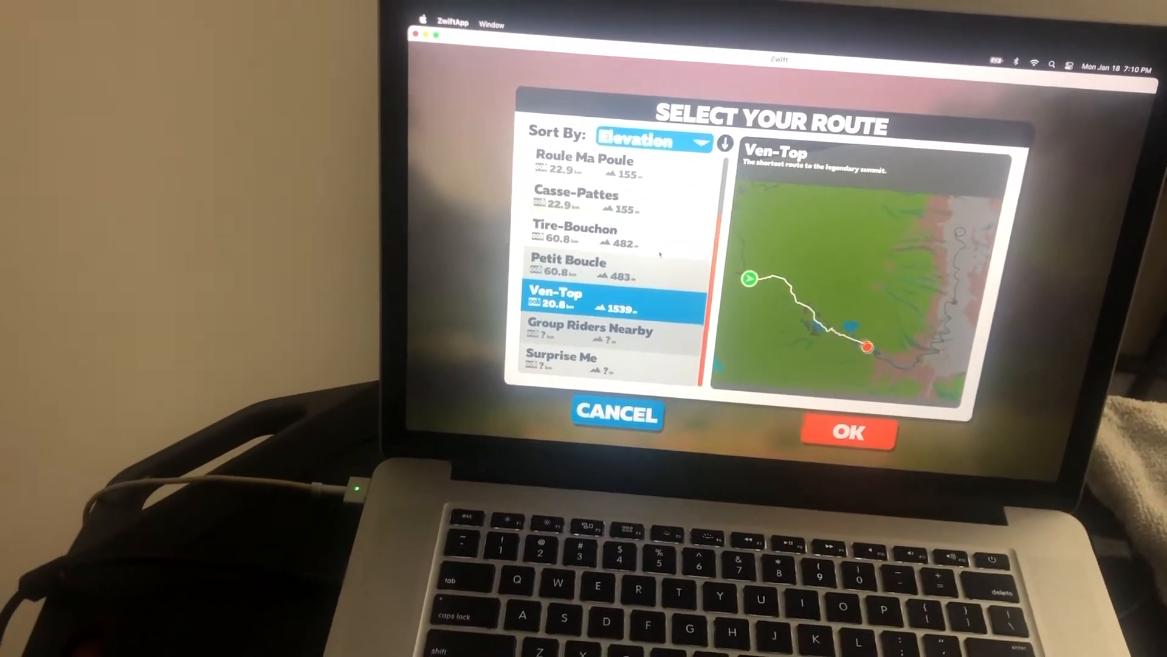
pyautogui.click(584, 164)
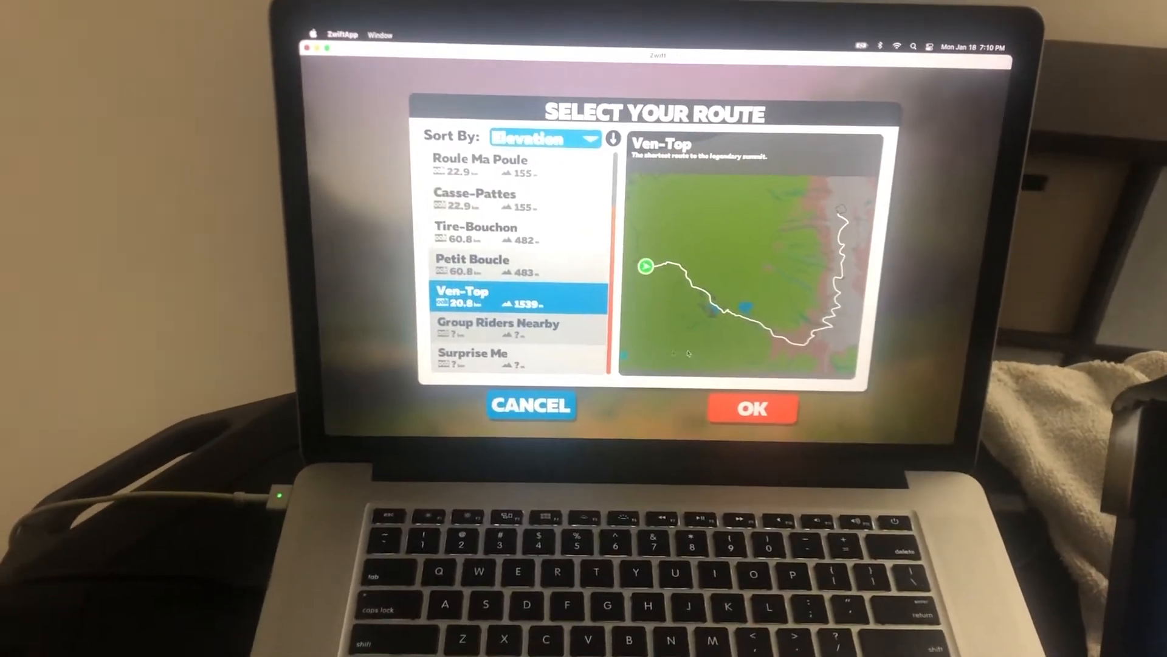
# Confirm Ven-Top and start the ride.
pyautogui.click(752, 408)
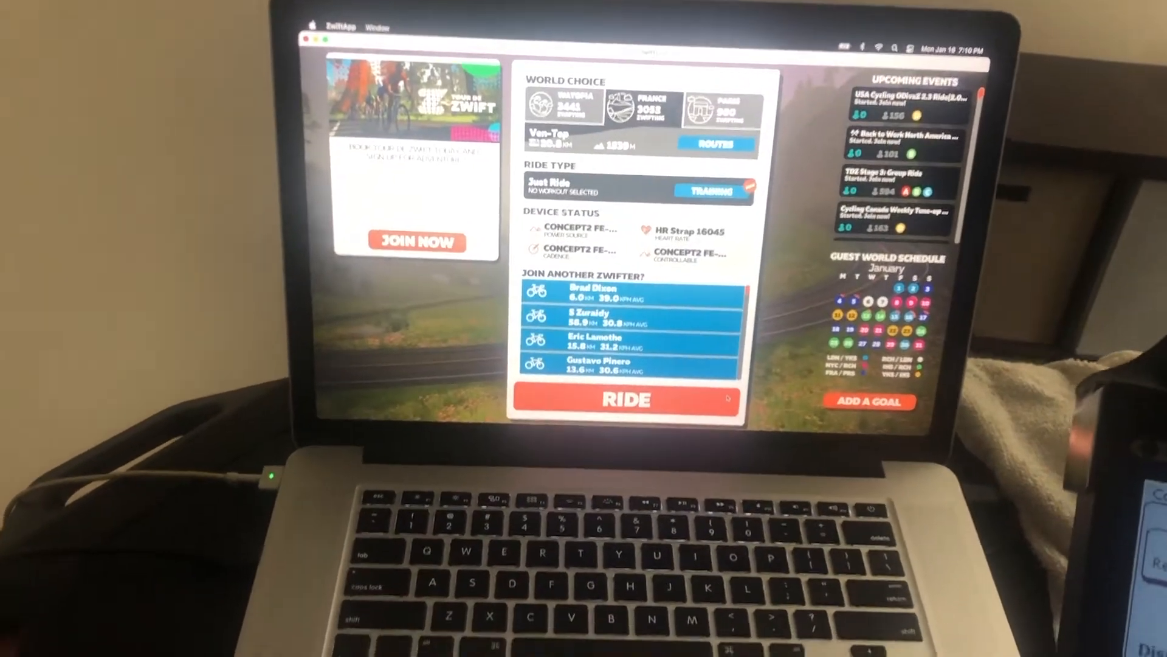
pyautogui.click(627, 400)
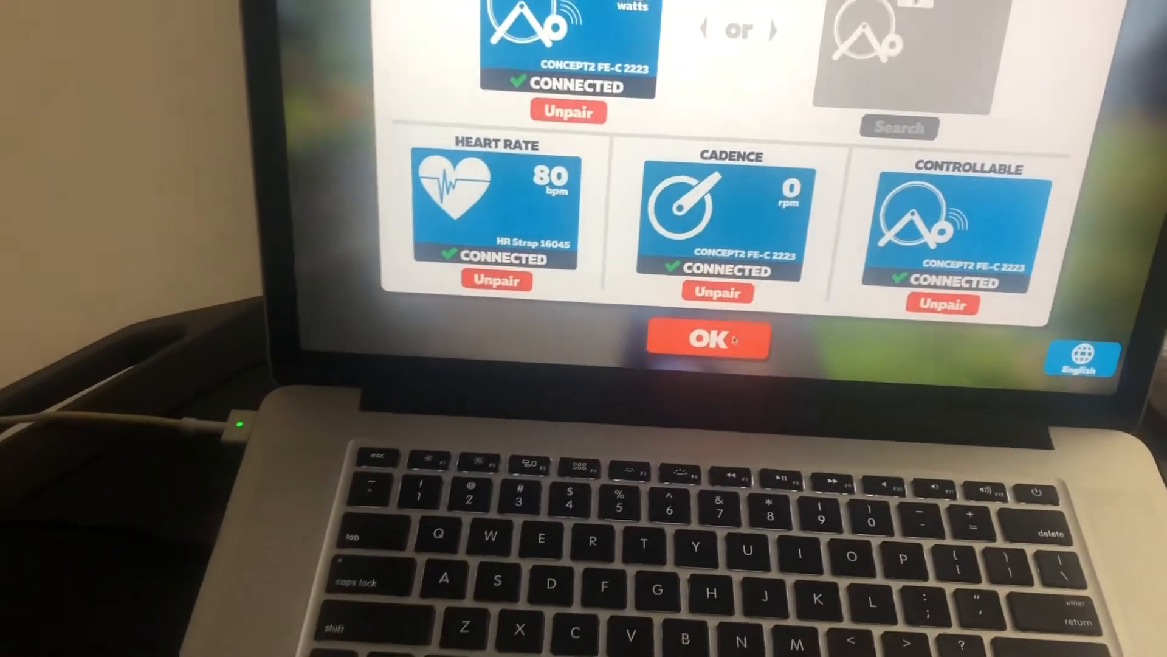
# Accept the connected Concept2 erg and HR Strap 16045 on the pairing screen.
pyautogui.click(705, 339)
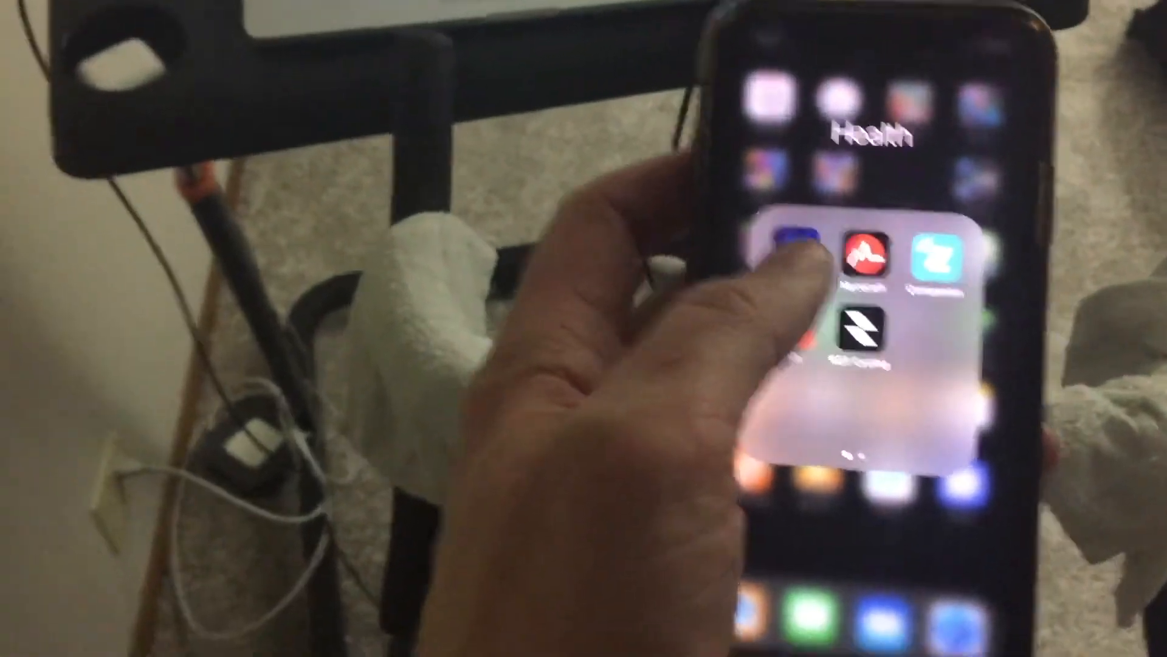
# Launch Zwift Companion from the iPhone's Health folder.
pyautogui.click(856, 256)
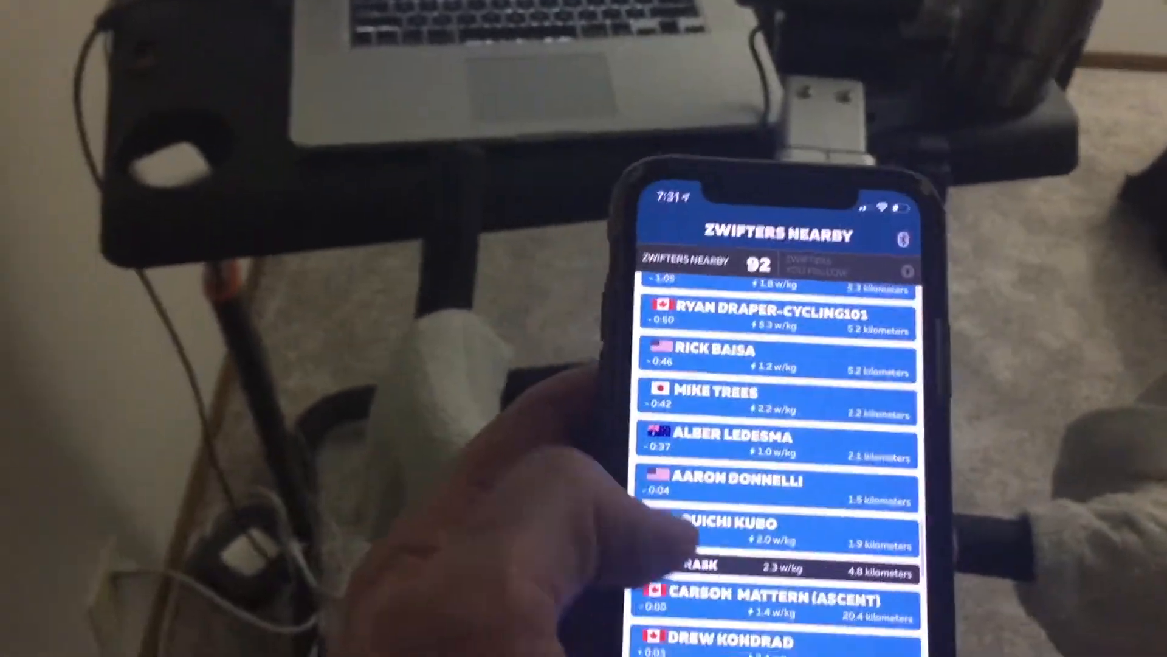
# Show the Zwifters Nearby list of 92 riders in Zwift Companion.
pyautogui.click(744, 487)
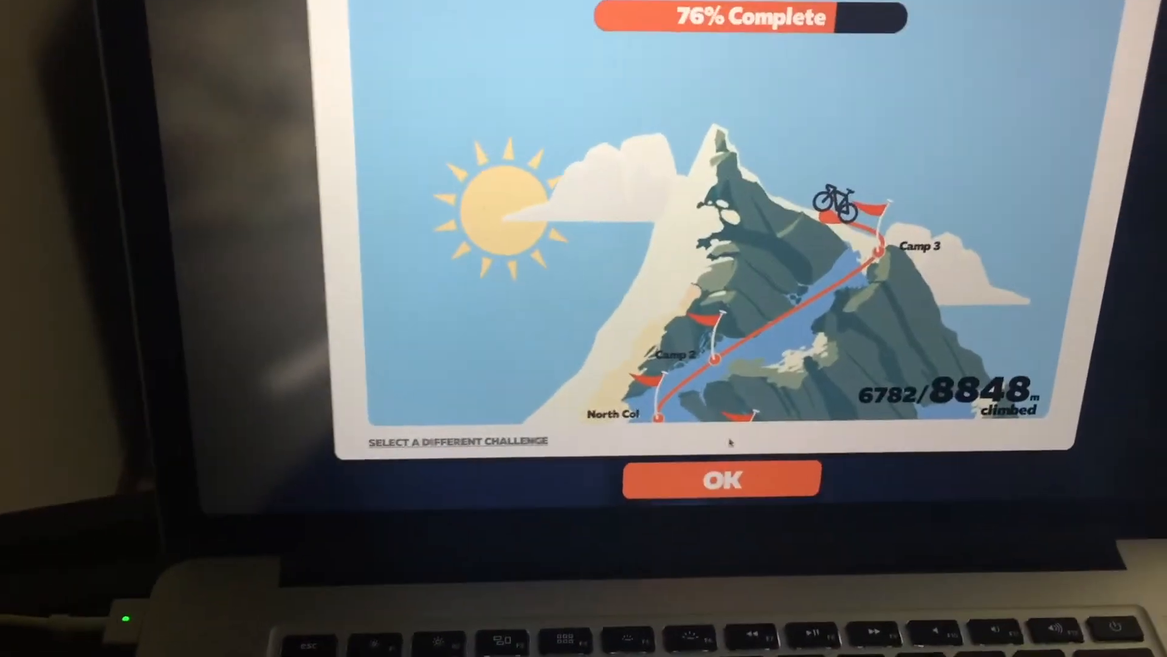
# Pause and end the 11.2 km ride, then accept the ride summary.
pyautogui.click(721, 478)
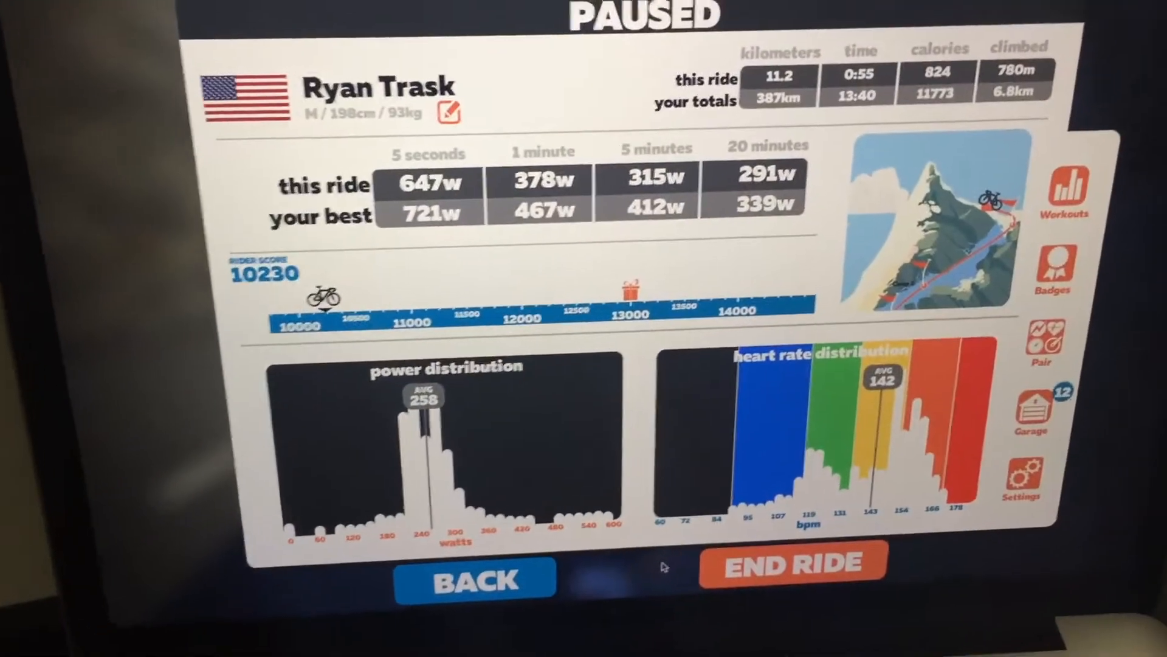
pyautogui.click(790, 563)
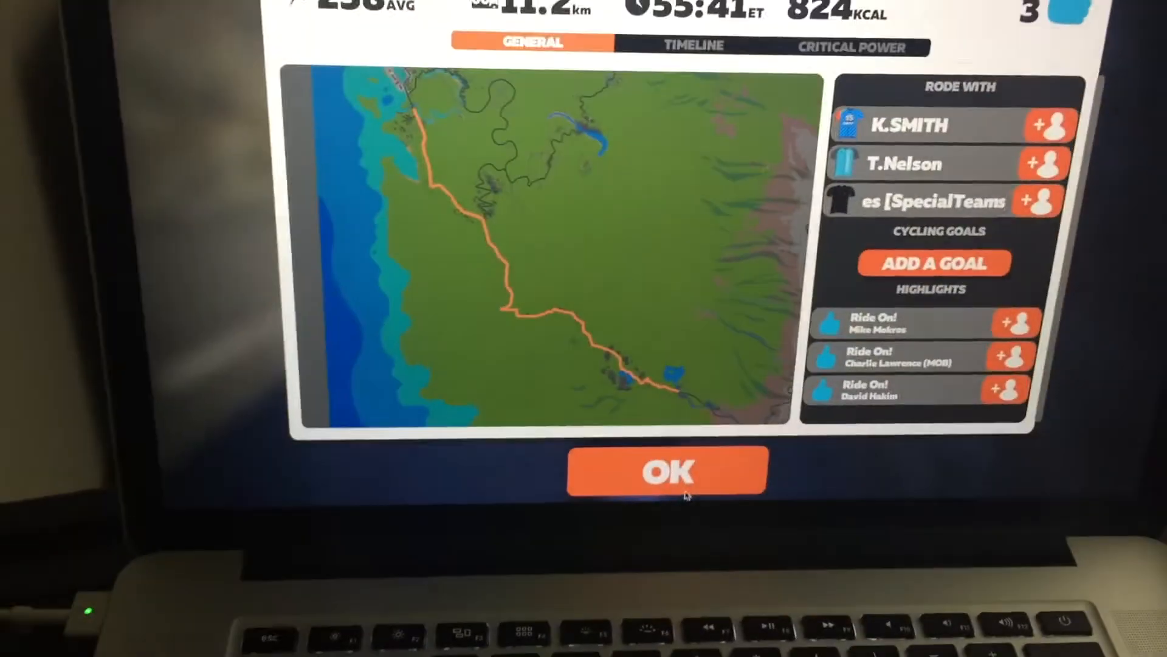
pyautogui.click(667, 472)
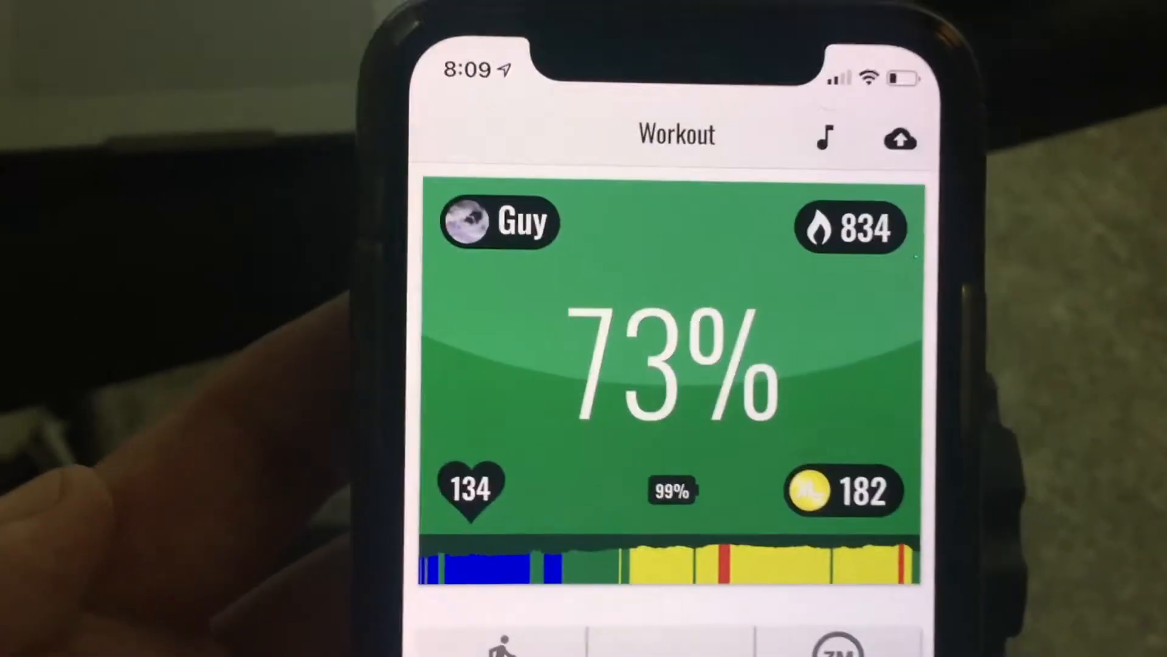
# Scroll through Myzone's workout feed of MEPs, calories and effort zones.
pyautogui.scroll(-3)
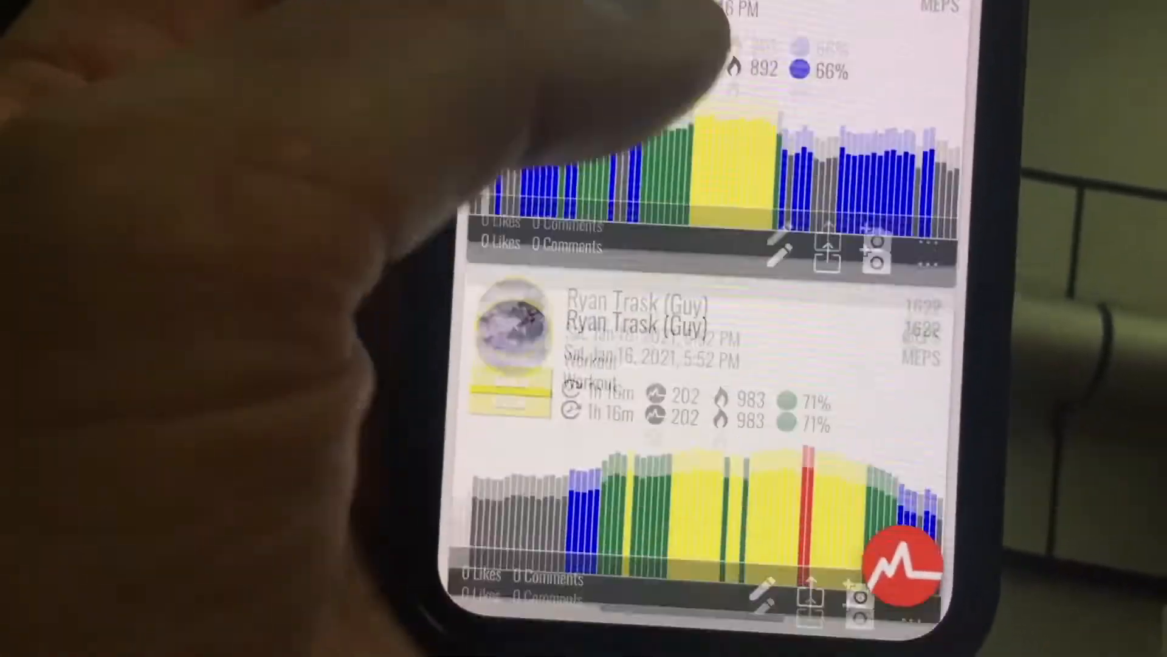
pyautogui.scroll(-3)
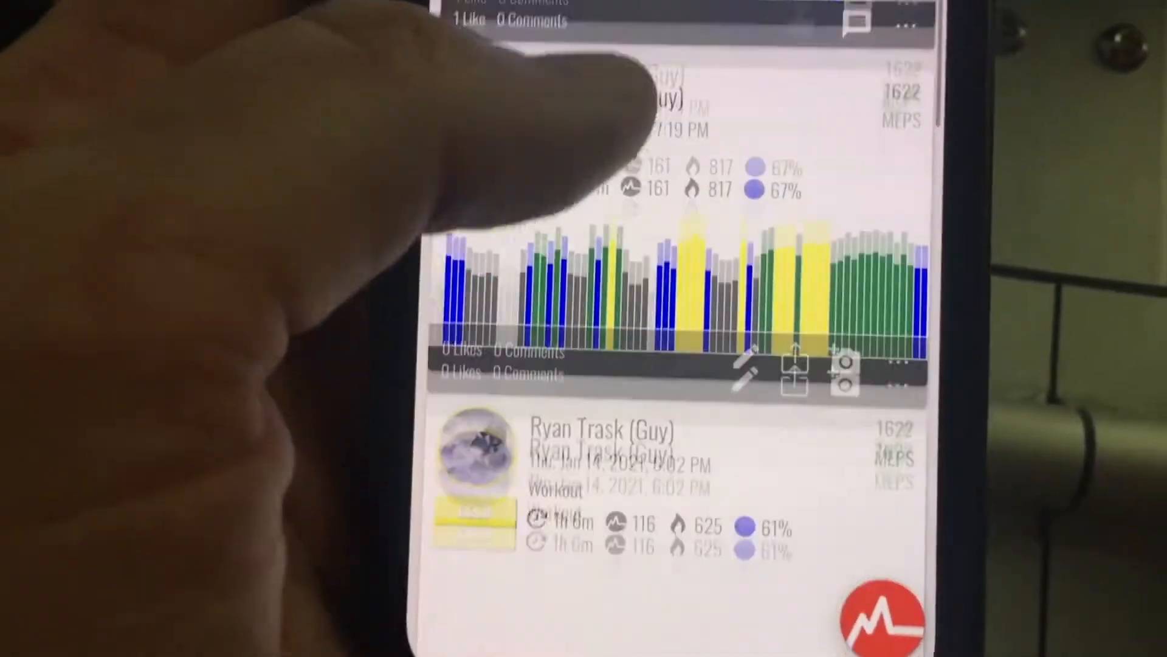
pyautogui.scroll(-3)
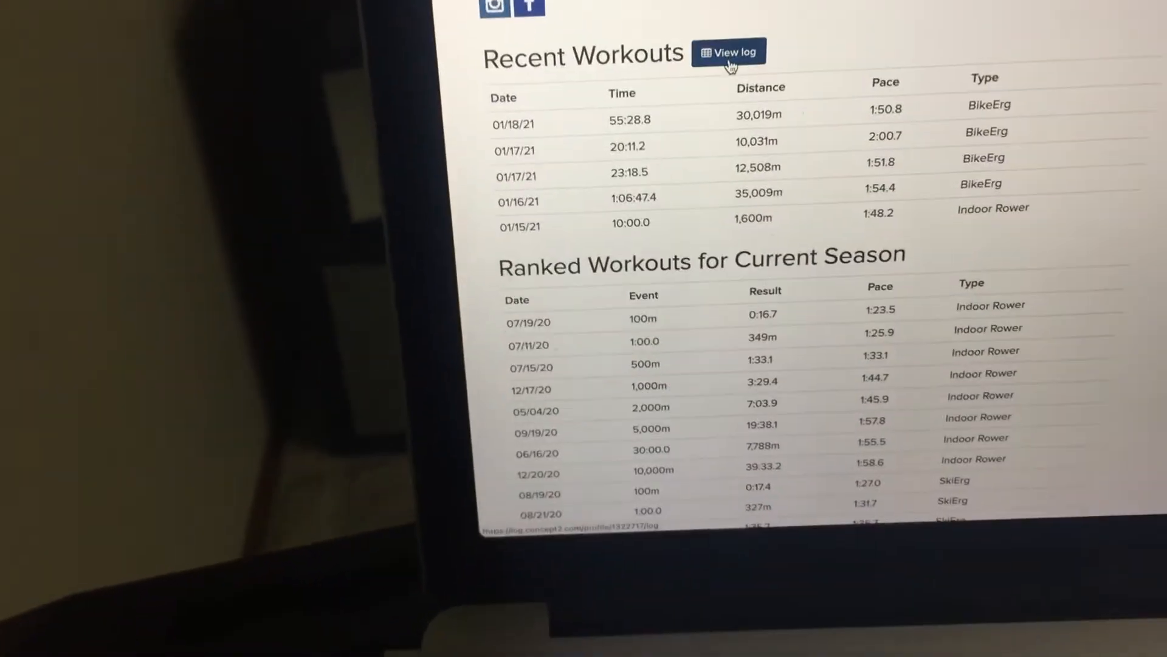
# Open the 01/18/21 BikeErg workout details (30,019 m, 55:28.8) from the logbook.
pyautogui.click(728, 52)
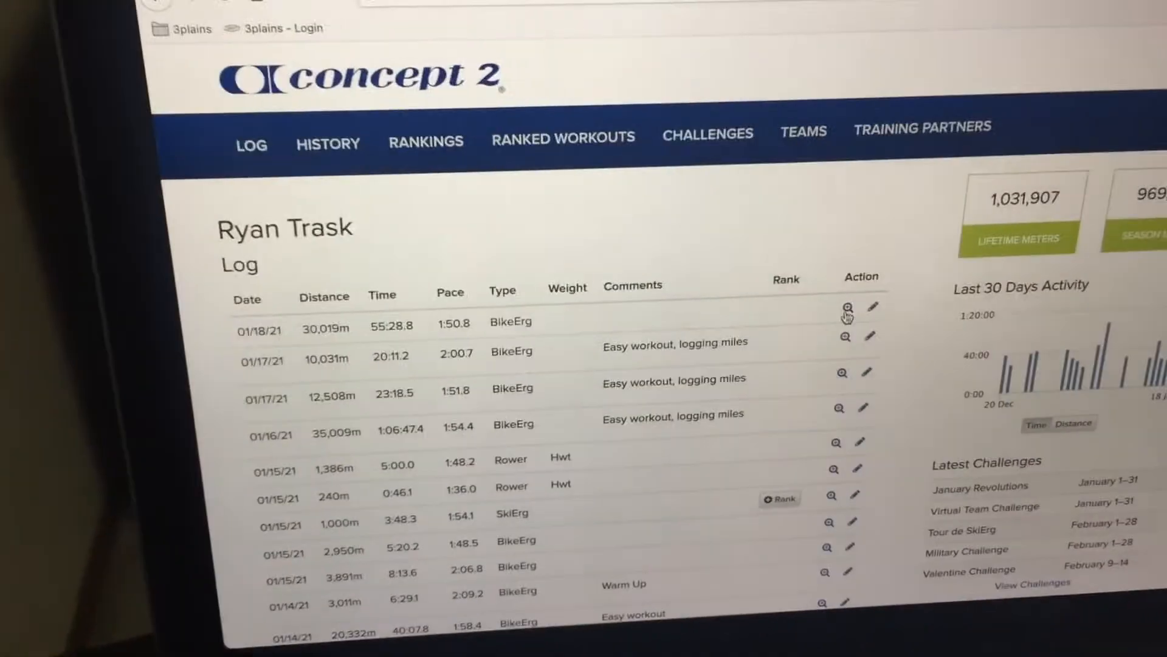
pyautogui.click(842, 308)
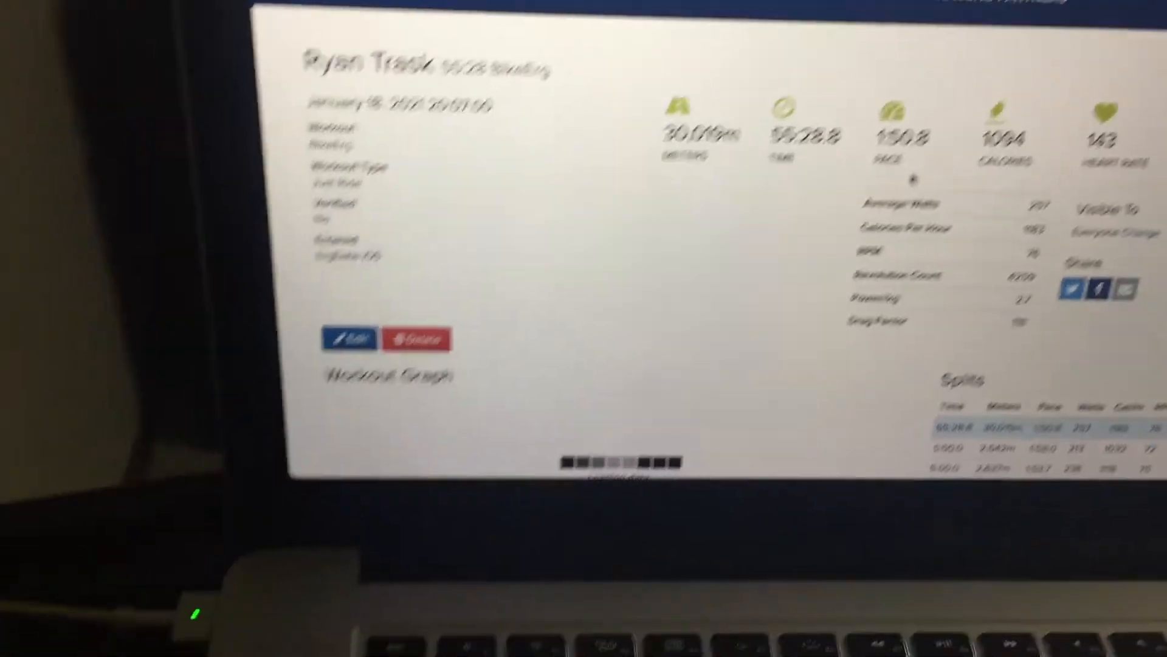